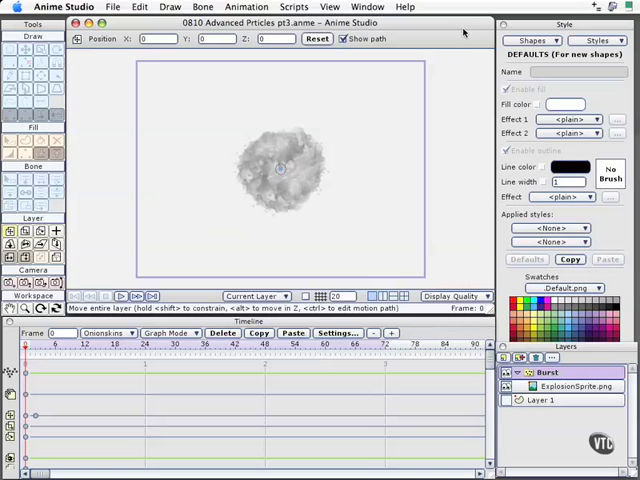
{"action": "mouse_move", "coordinate": [452, 236]}
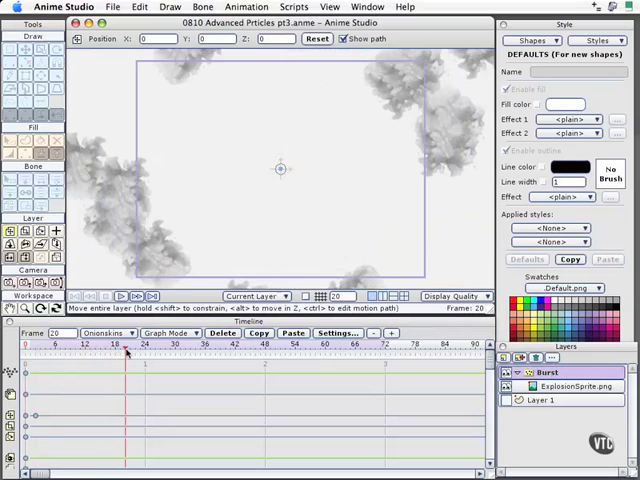
Step: Adjust the Burst layer's particle count, lifetime and source size for a dense starting cluster
{"action": "left_click", "coordinate": [210, 344]}
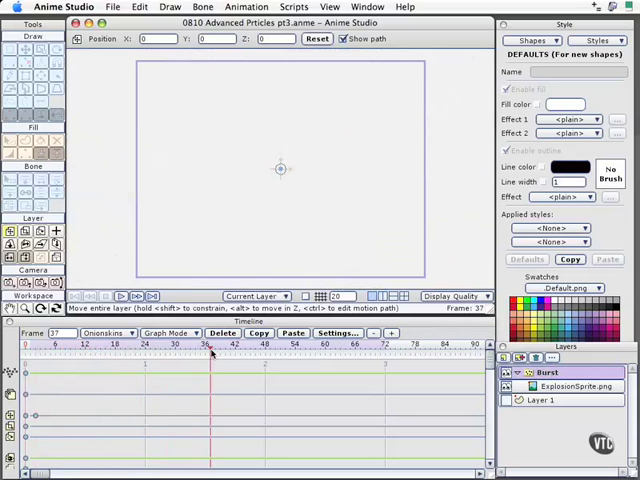
{"action": "left_click", "coordinate": [24, 344]}
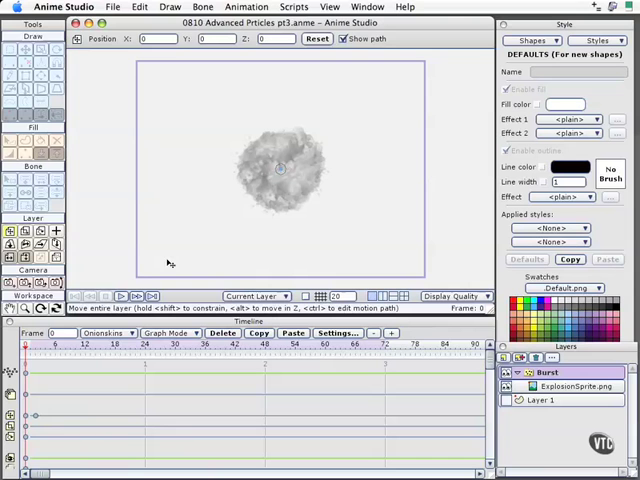
{"action": "mouse_move", "coordinate": [374, 156]}
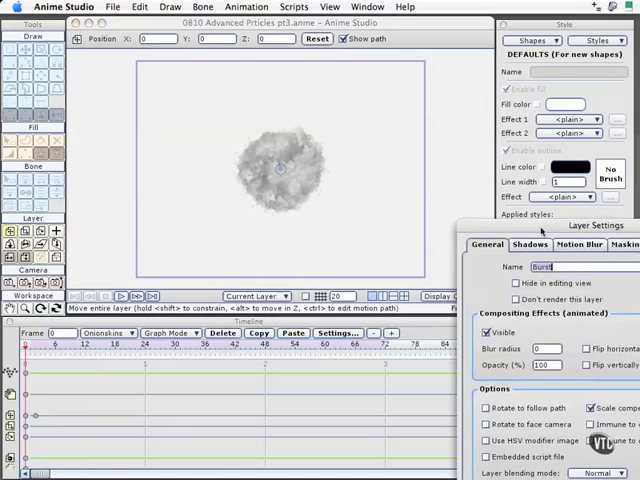
{"action": "left_click", "coordinate": [484, 104]}
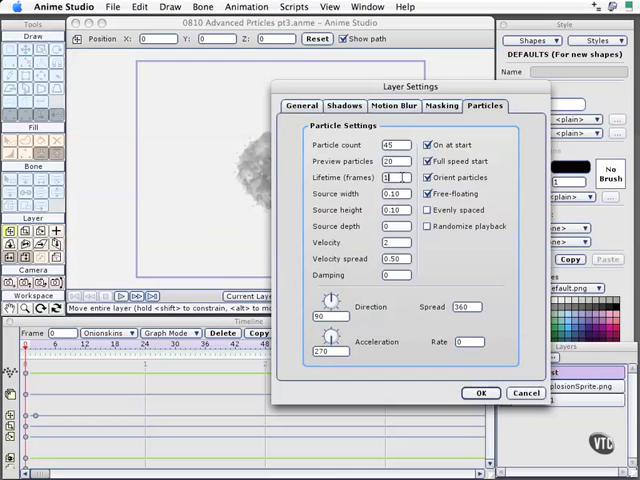
{"action": "left_click", "coordinate": [480, 392]}
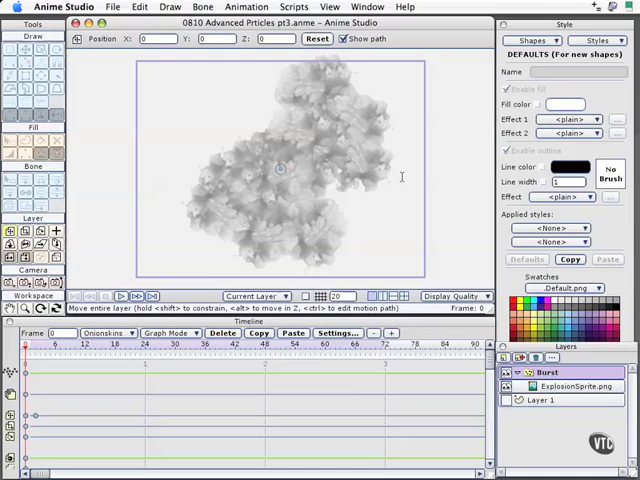
{"action": "mouse_move", "coordinate": [236, 258]}
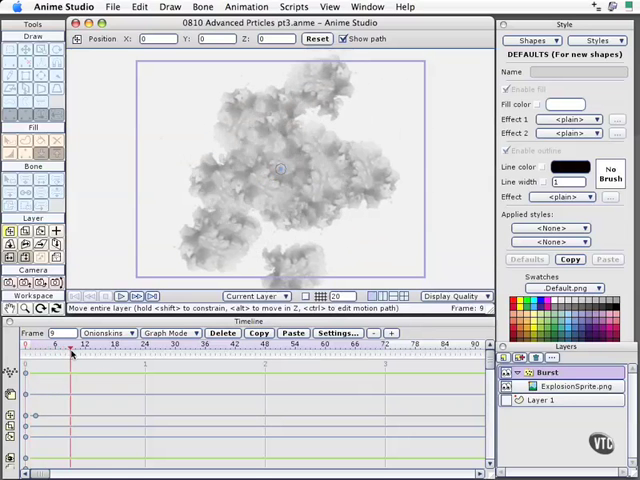
{"action": "left_click", "coordinate": [144, 354]}
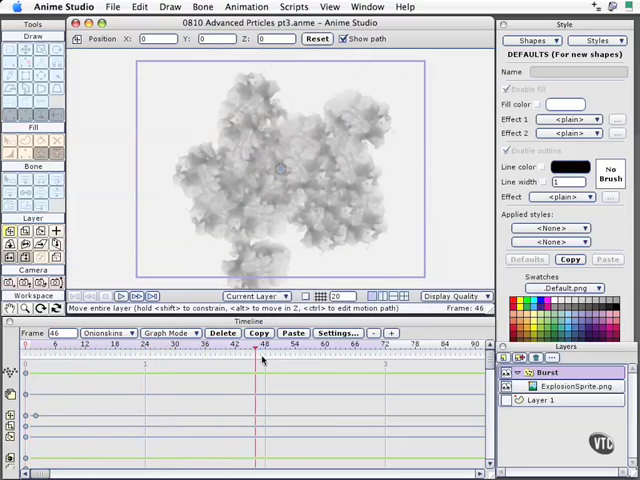
{"action": "left_click", "coordinate": [228, 344]}
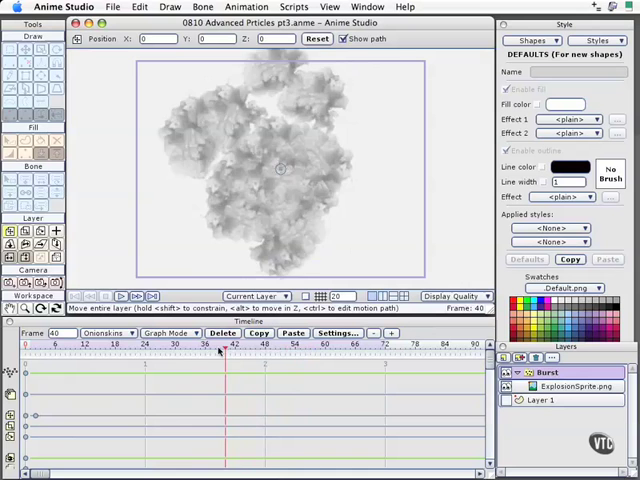
{"action": "left_click", "coordinate": [80, 344]}
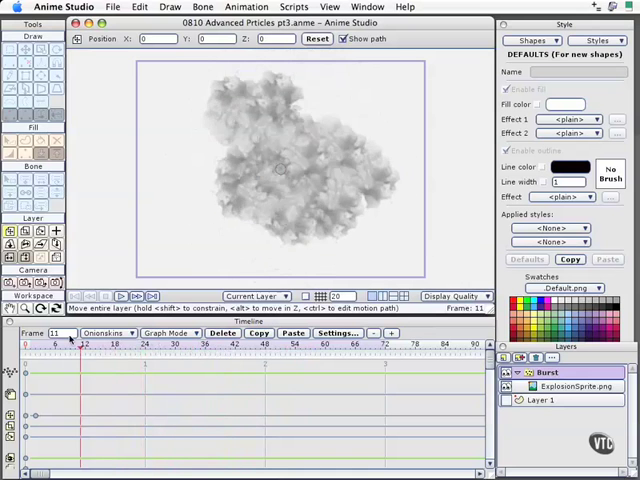
{"action": "left_click", "coordinate": [24, 342]}
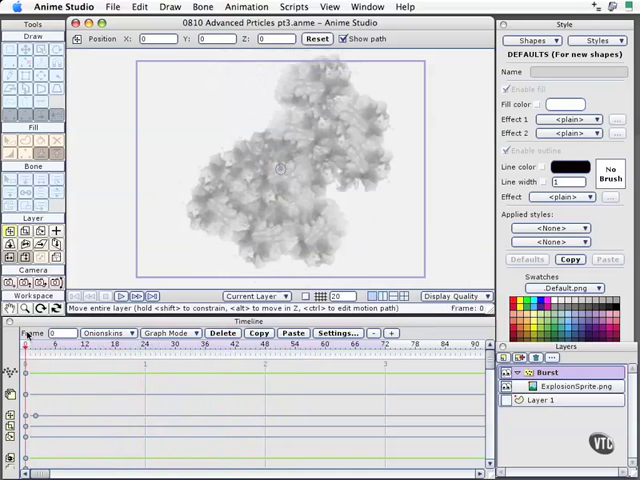
{"action": "mouse_move", "coordinate": [50, 428]}
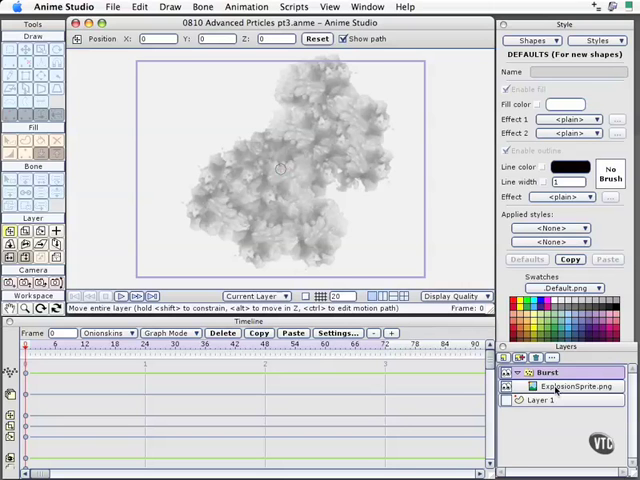
{"action": "left_click", "coordinate": [548, 372]}
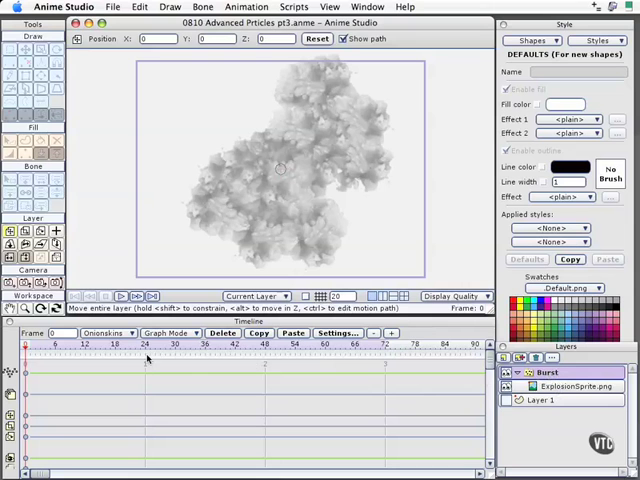
Step: Revise the Burst layer's General compositing options at a mid-animation frame and confirm
{"action": "left_click", "coordinate": [144, 344]}
{"action": "type", "text": "2"}
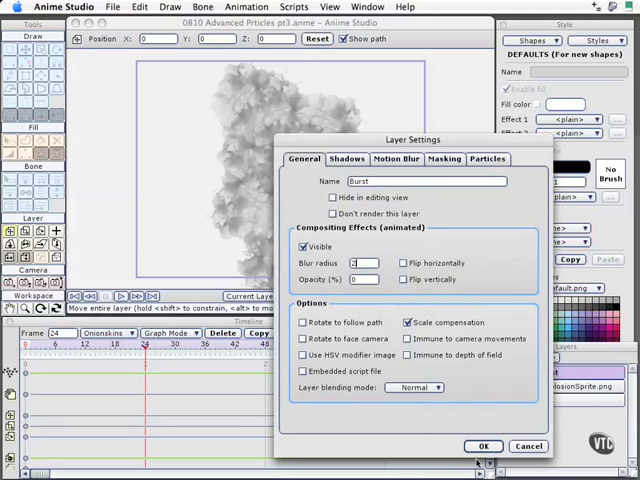
{"action": "left_click", "coordinate": [484, 446]}
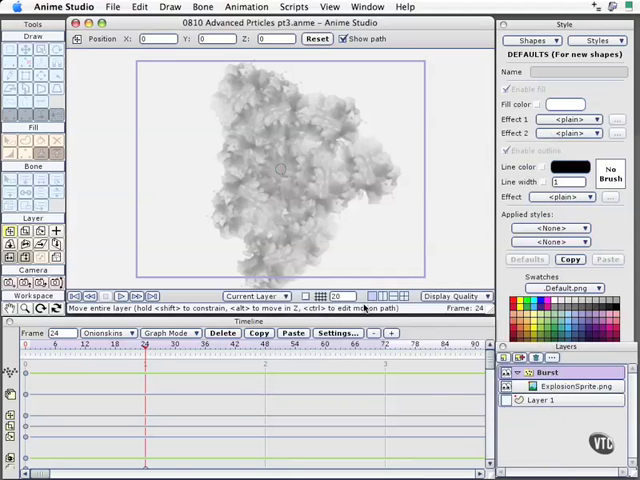
{"action": "mouse_move", "coordinate": [344, 192]}
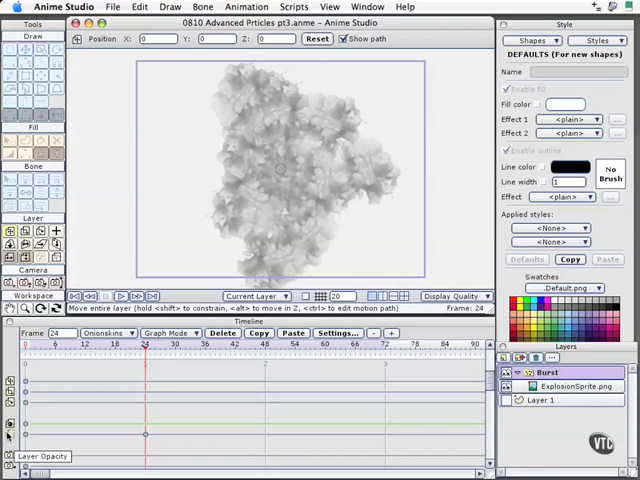
{"action": "left_click", "coordinate": [340, 332]}
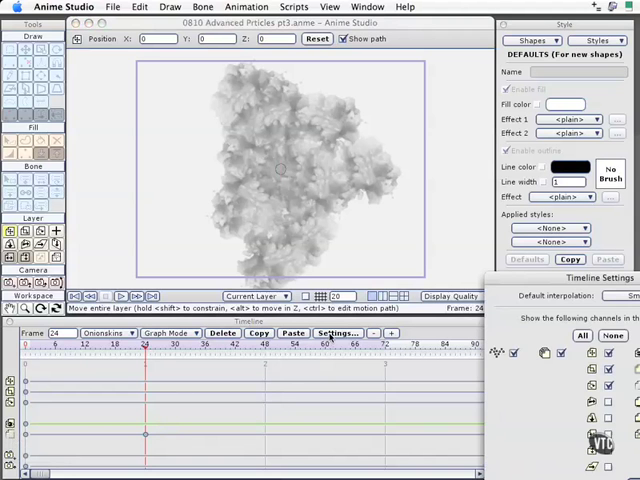
{"action": "mouse_move", "coordinate": [504, 260]}
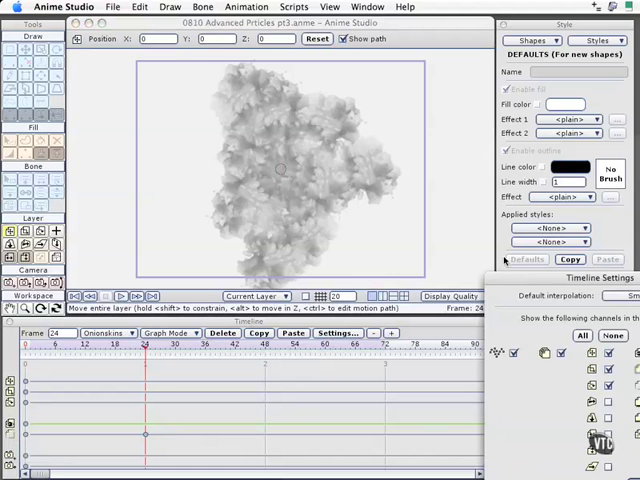
{"action": "left_click", "coordinate": [340, 332]}
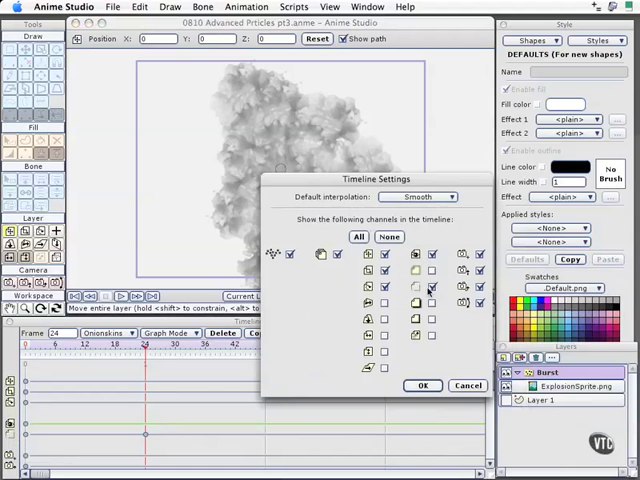
{"action": "left_click", "coordinate": [432, 284]}
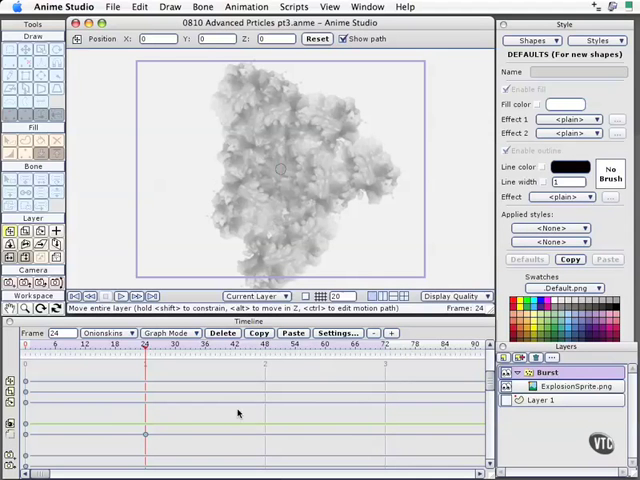
{"action": "mouse_move", "coordinate": [146, 436]}
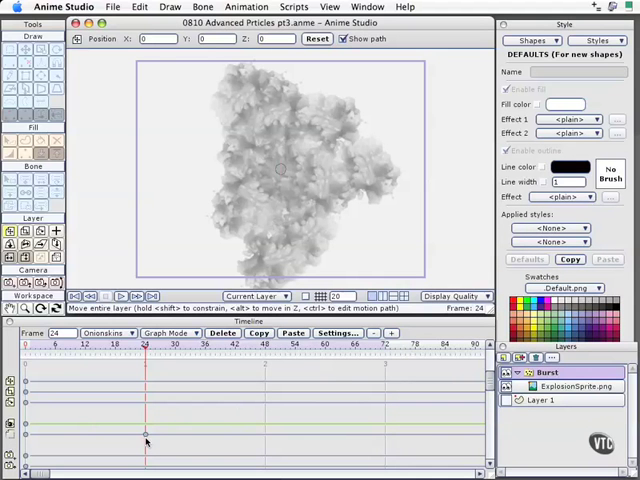
{"action": "mouse_move", "coordinate": [126, 388]}
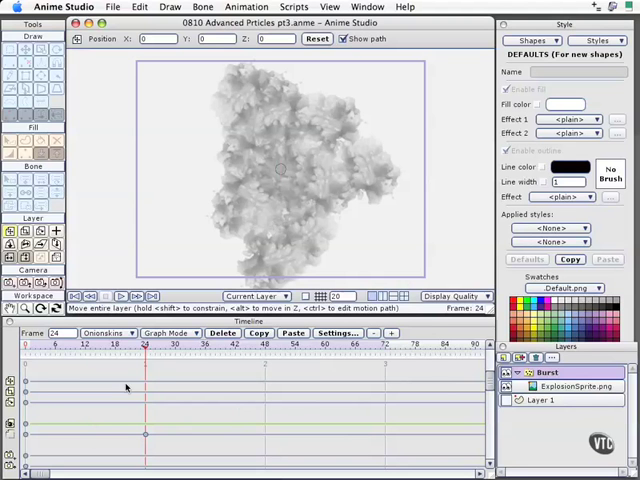
{"action": "mouse_move", "coordinate": [192, 372]}
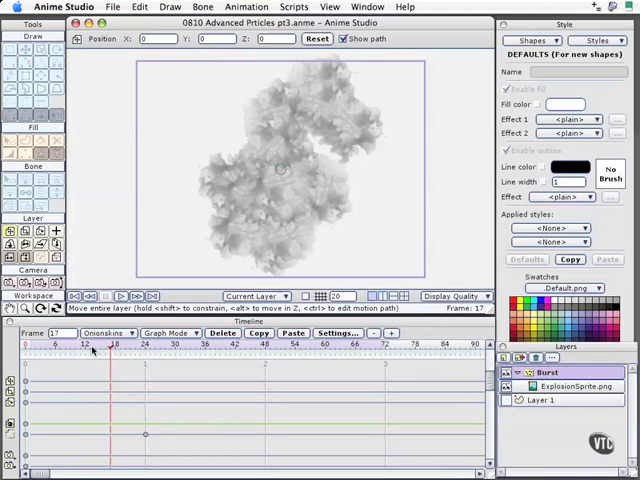
{"action": "mouse_move", "coordinate": [128, 350]}
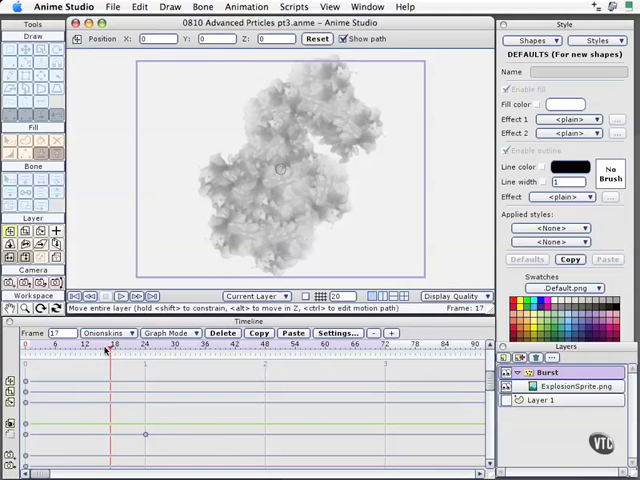
Step: Render single-frame previews at frame 1 and frame 21 to check the alpha fade
{"action": "left_click", "coordinate": [36, 344]}
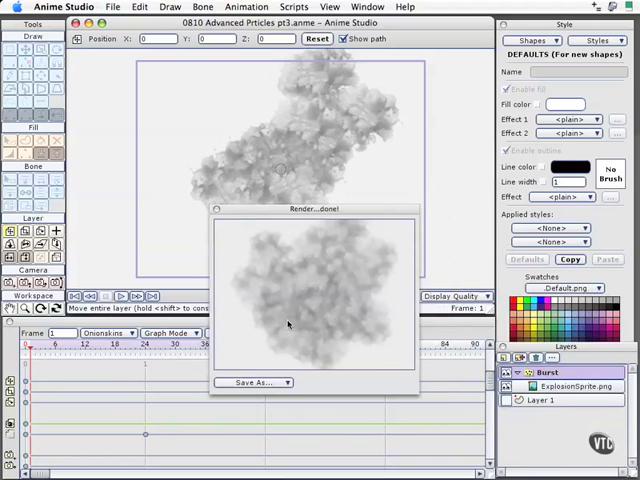
{"action": "mouse_move", "coordinate": [332, 318]}
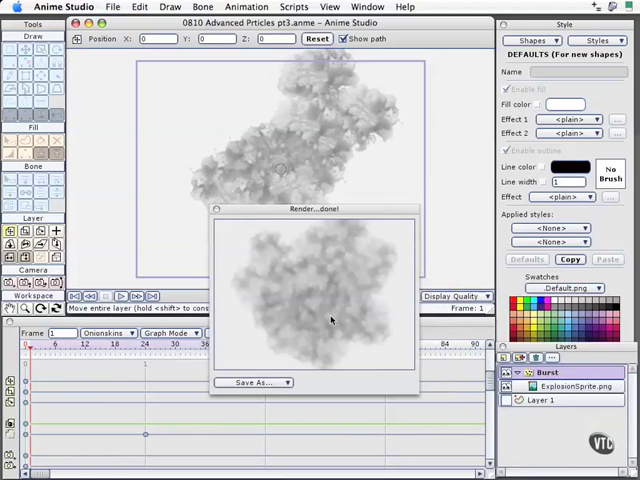
{"action": "mouse_move", "coordinate": [328, 332]}
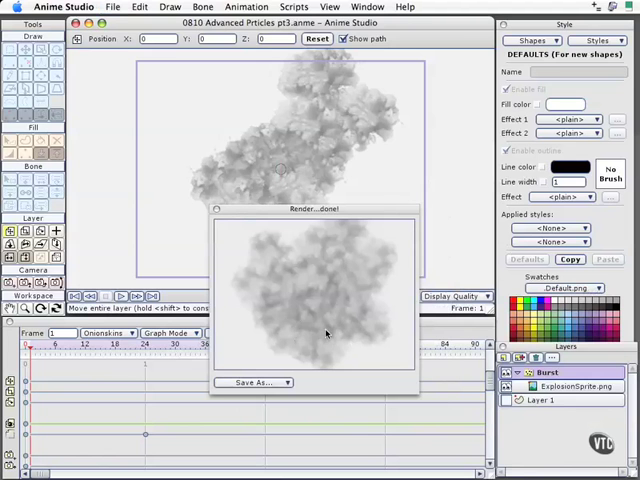
{"action": "mouse_move", "coordinate": [320, 338]}
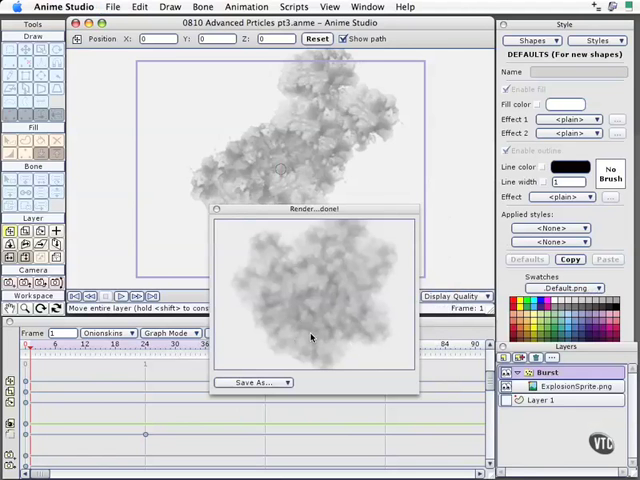
{"action": "mouse_move", "coordinate": [312, 336]}
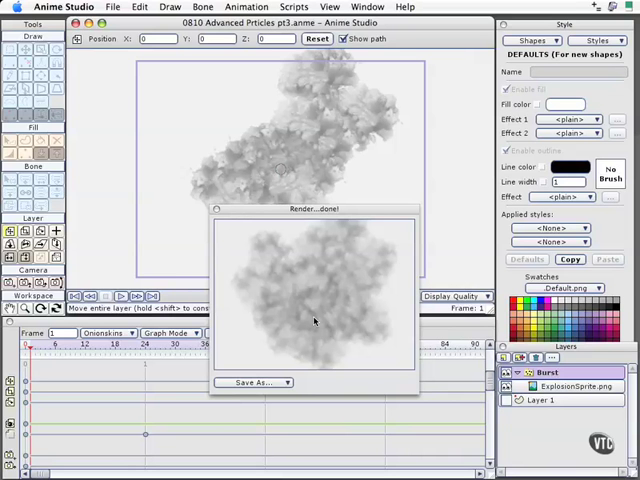
{"action": "mouse_move", "coordinate": [314, 318]}
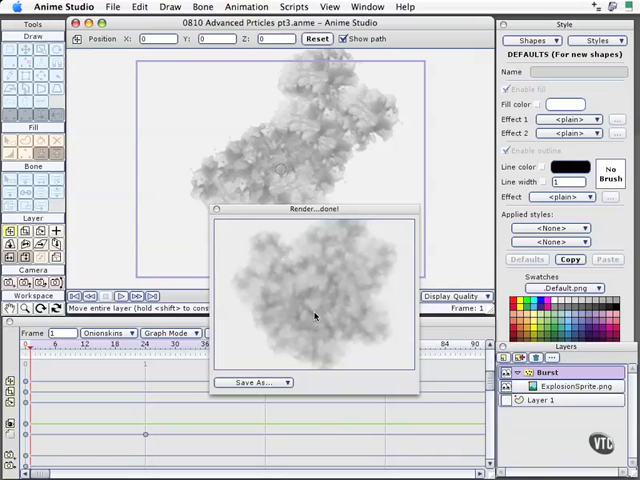
{"action": "mouse_move", "coordinate": [320, 328]}
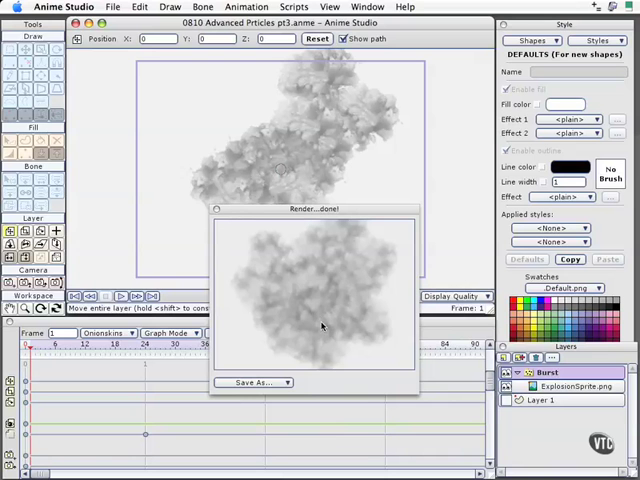
{"action": "mouse_move", "coordinate": [276, 260]}
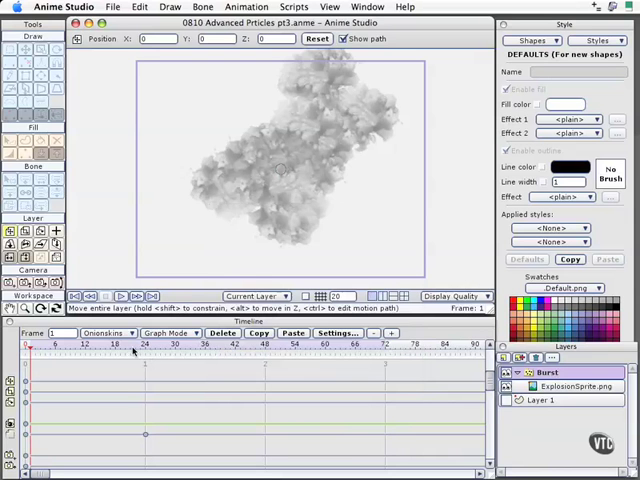
{"action": "left_click", "coordinate": [132, 344]}
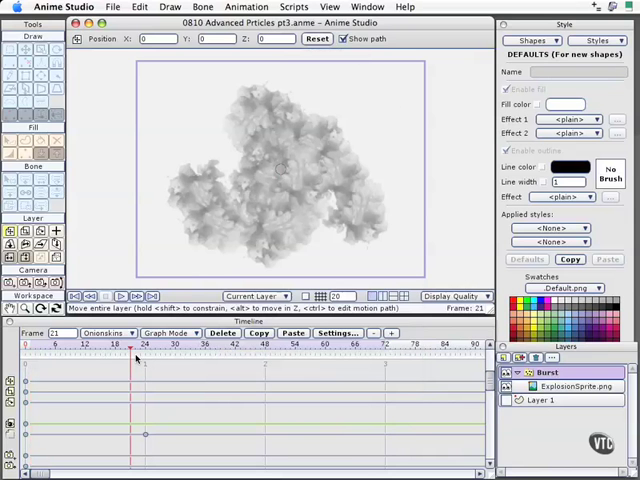
{"action": "mouse_move", "coordinate": [272, 378]}
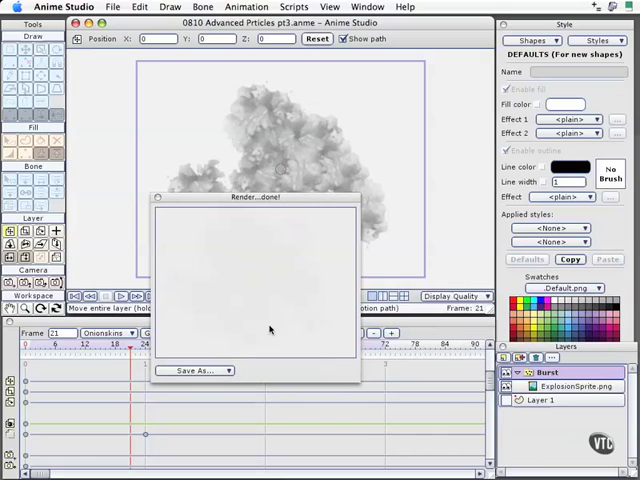
{"action": "mouse_move", "coordinate": [224, 238]}
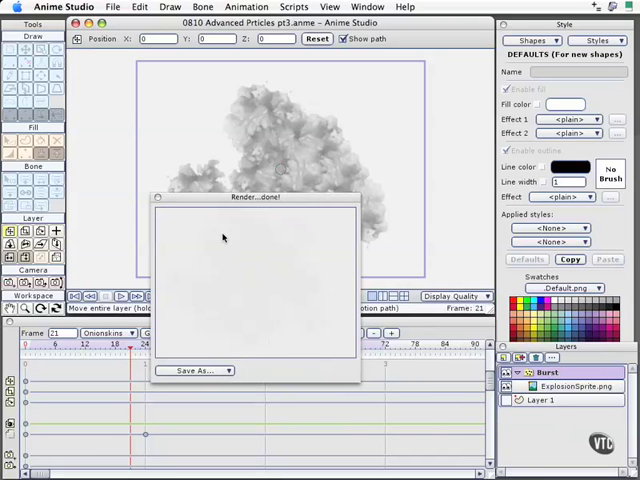
{"action": "mouse_move", "coordinate": [248, 304]}
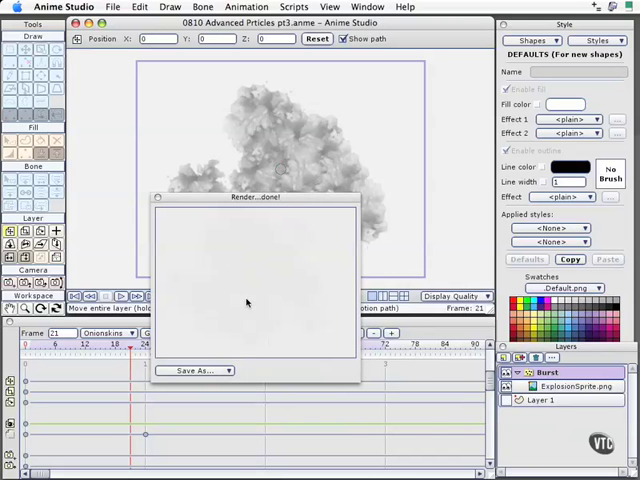
{"action": "mouse_move", "coordinate": [258, 238]}
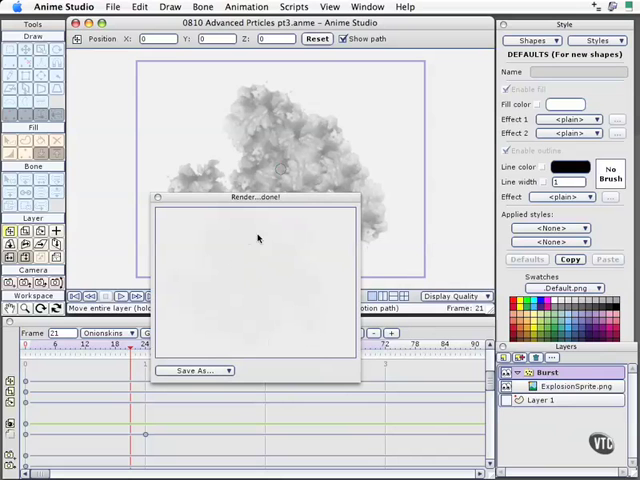
{"action": "mouse_move", "coordinate": [316, 328]}
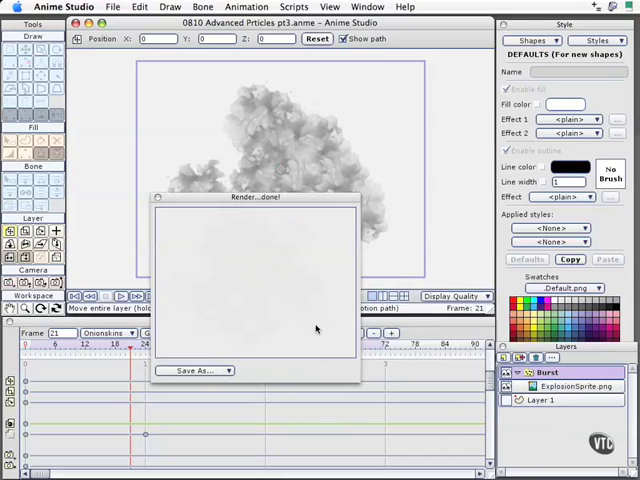
{"action": "mouse_move", "coordinate": [214, 222]}
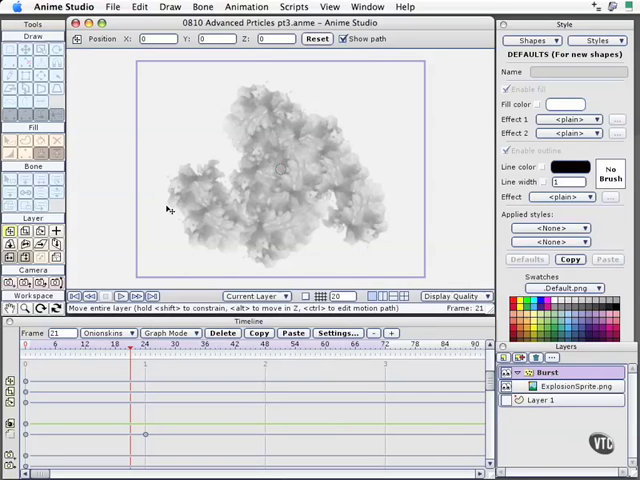
{"action": "mouse_move", "coordinate": [244, 318]}
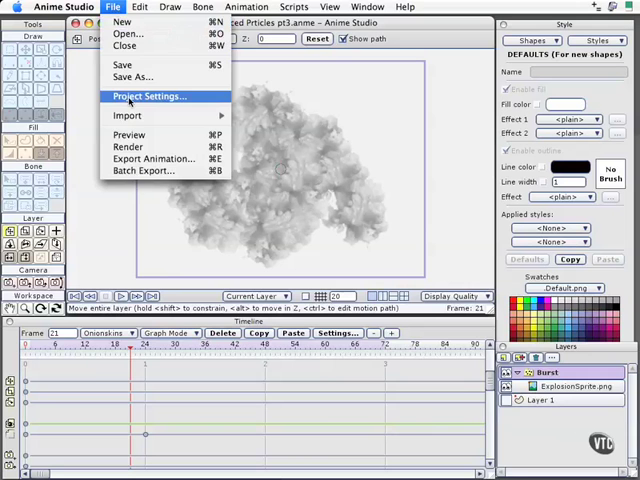
{"action": "left_click", "coordinate": [148, 96]}
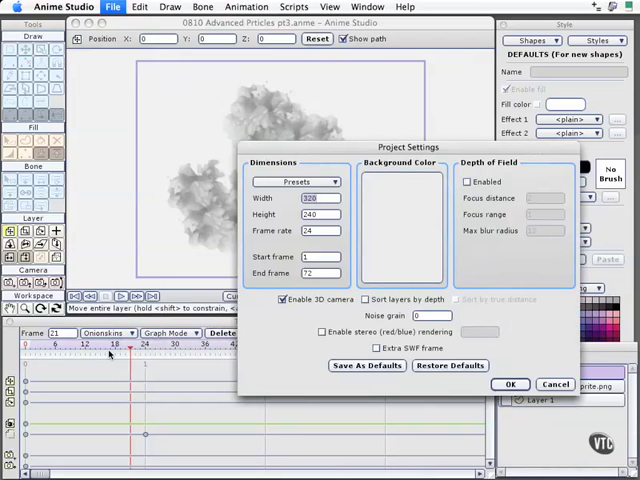
{"action": "mouse_move", "coordinate": [278, 266]}
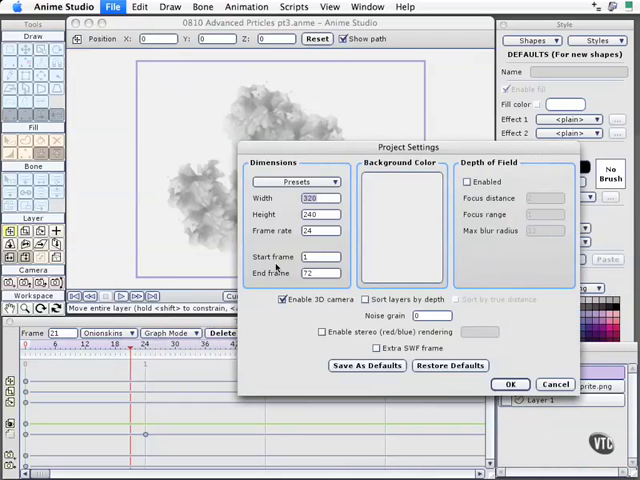
{"action": "mouse_move", "coordinate": [316, 248]}
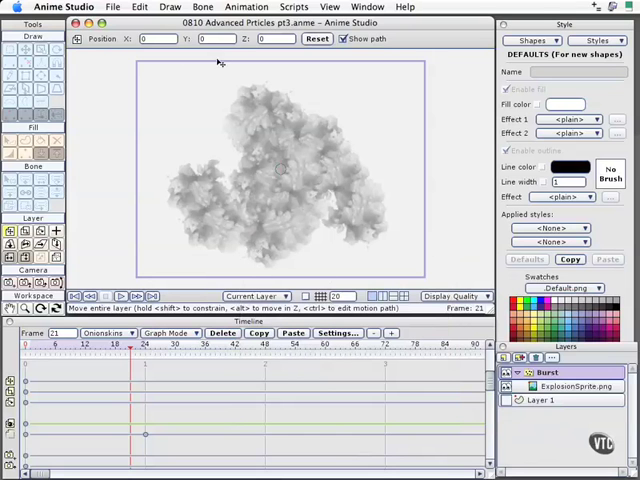
{"action": "left_click", "coordinate": [112, 8]}
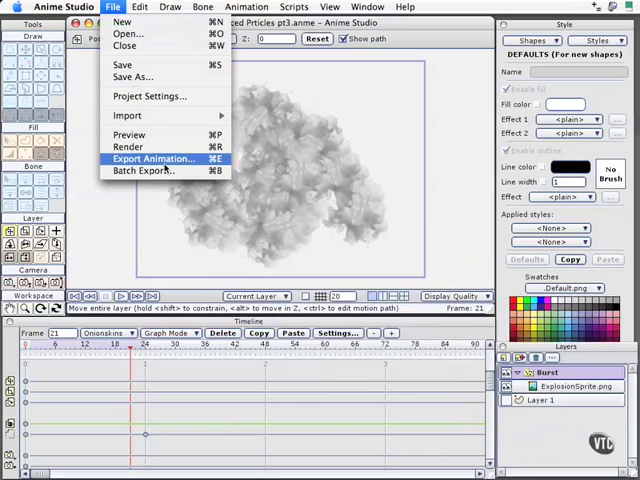
Step: Set Export Animation to QuickTime Movie with 'Do not premultiply alpha channel' ticked
{"action": "left_click", "coordinate": [152, 158]}
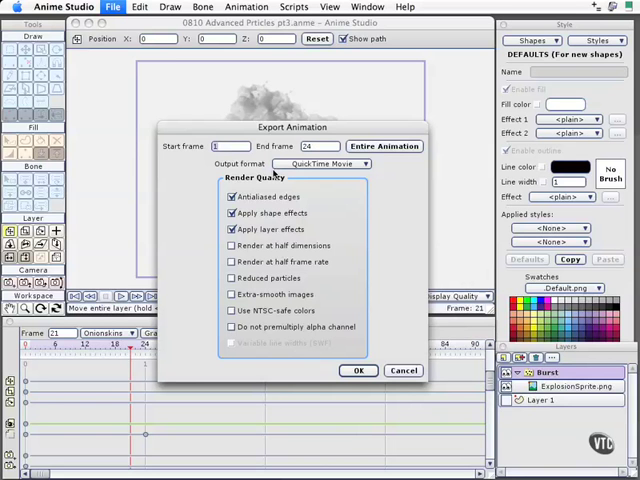
{"action": "mouse_move", "coordinate": [384, 168]}
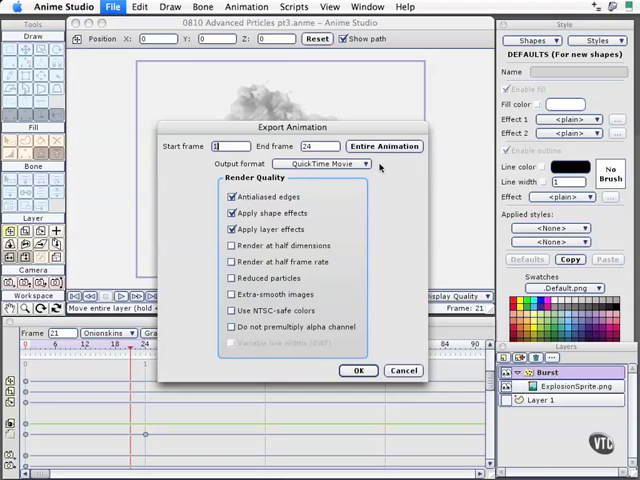
{"action": "mouse_move", "coordinate": [296, 188]}
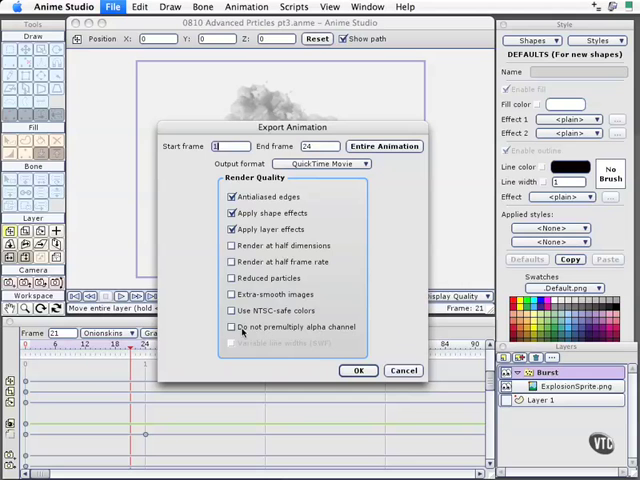
{"action": "left_click", "coordinate": [232, 328]}
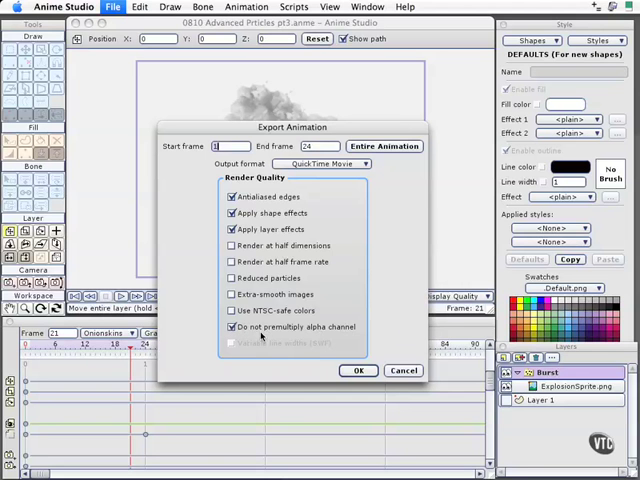
{"action": "mouse_move", "coordinate": [368, 352]}
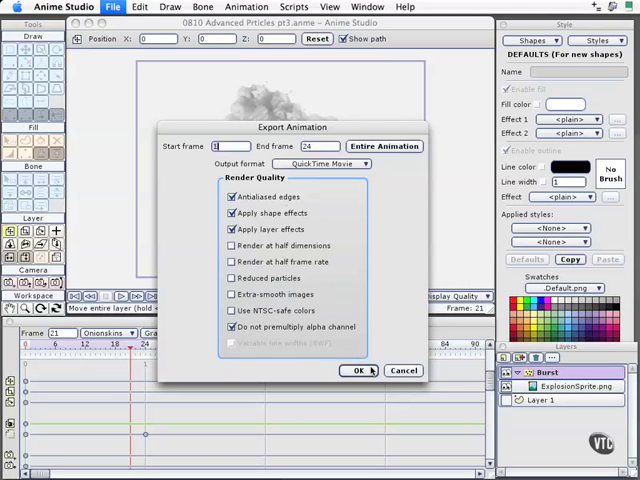
Step: Confirm the export and create a new destination folder for the movie file
{"action": "left_click", "coordinate": [360, 370]}
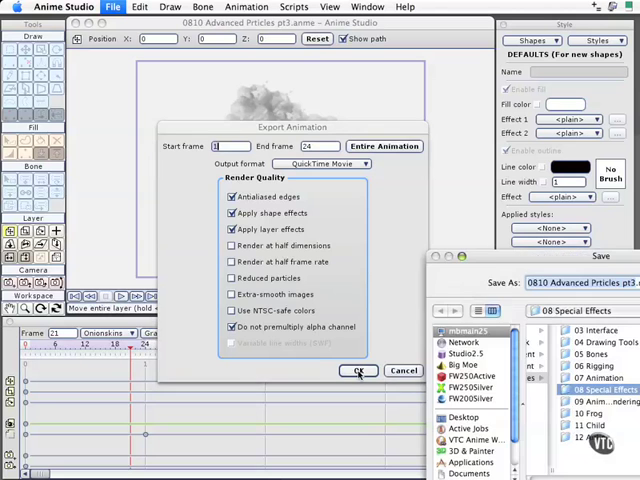
{"action": "left_click", "coordinate": [360, 372]}
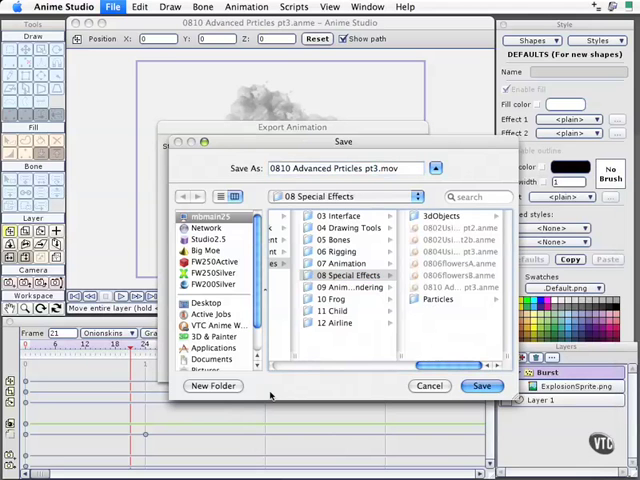
{"action": "left_click", "coordinate": [212, 386]}
{"action": "type", "text": "smok"}
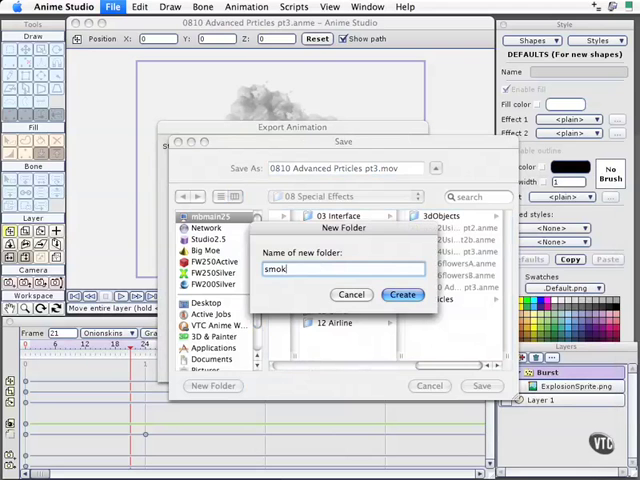
{"action": "left_click", "coordinate": [402, 294]}
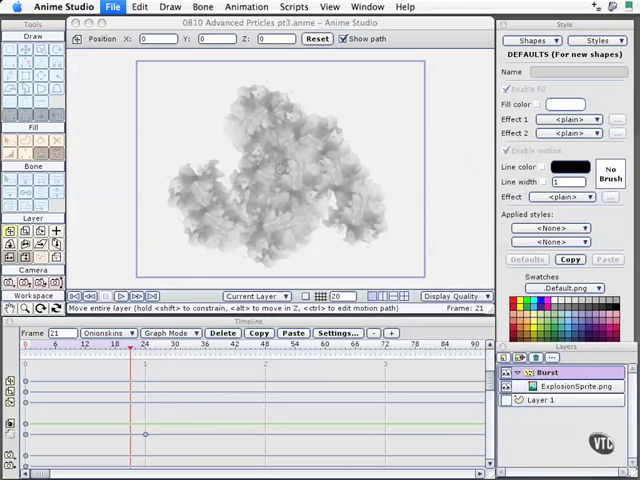
{"action": "mouse_move", "coordinate": [276, 212]}
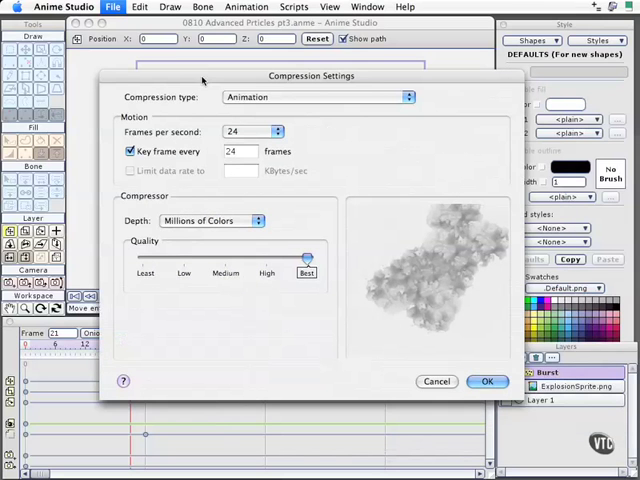
{"action": "mouse_move", "coordinate": [290, 148]}
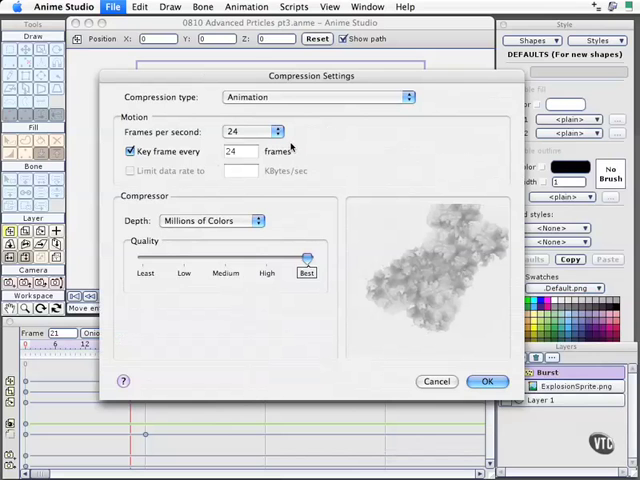
{"action": "mouse_move", "coordinate": [306, 130]}
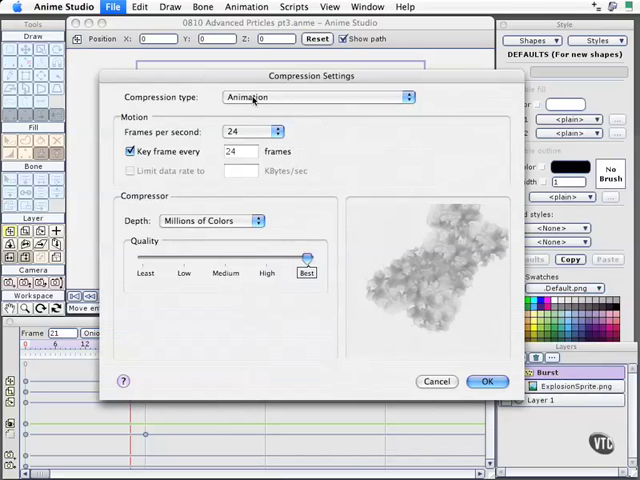
{"action": "mouse_move", "coordinate": [280, 108]}
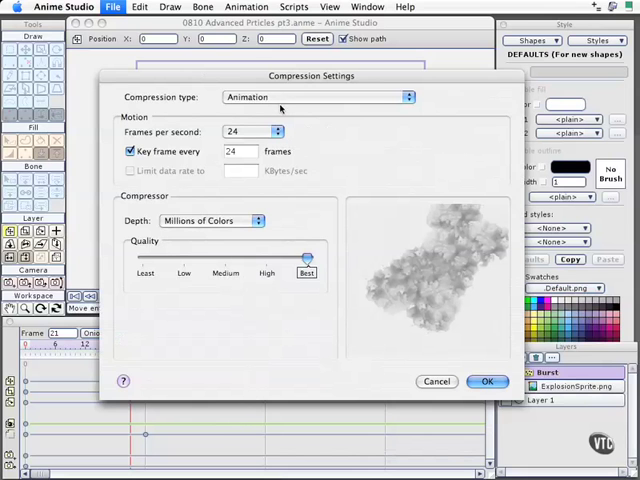
{"action": "mouse_move", "coordinate": [332, 158]}
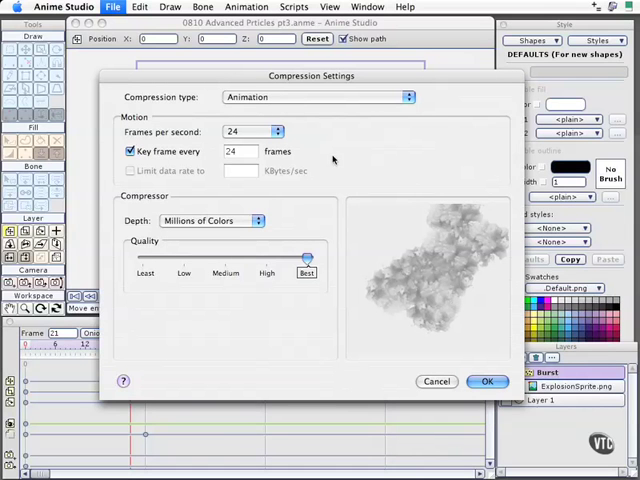
{"action": "mouse_move", "coordinate": [320, 126]}
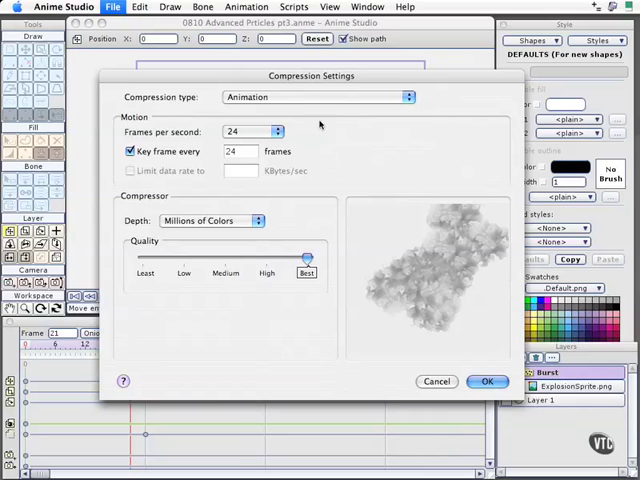
Step: Set compression type to PNG with depth Millions of Colors+ to keep transparency
{"action": "left_click", "coordinate": [404, 96]}
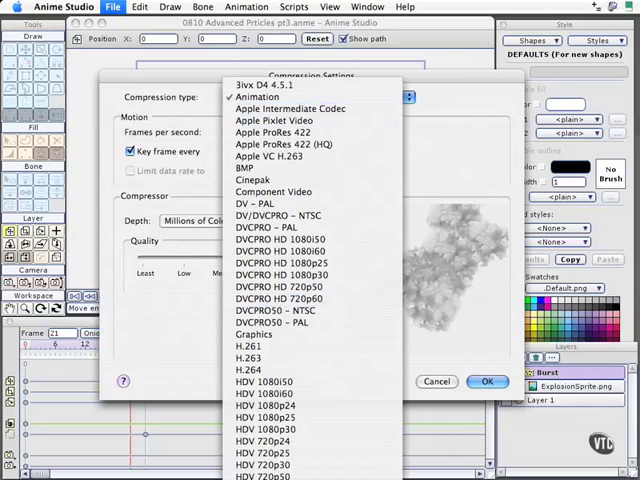
{"action": "left_click", "coordinate": [310, 96]}
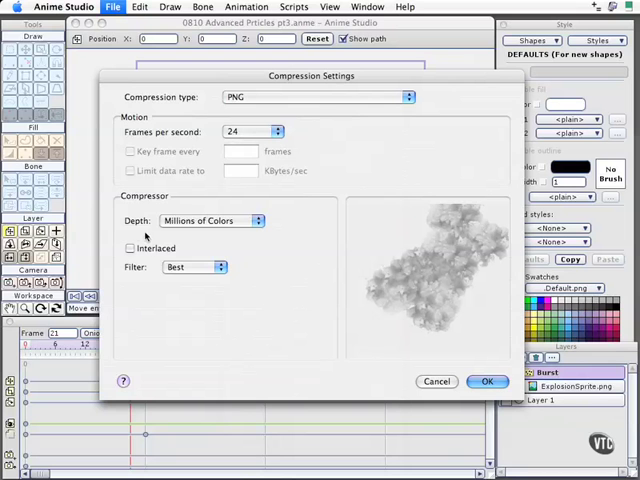
{"action": "mouse_move", "coordinate": [206, 230]}
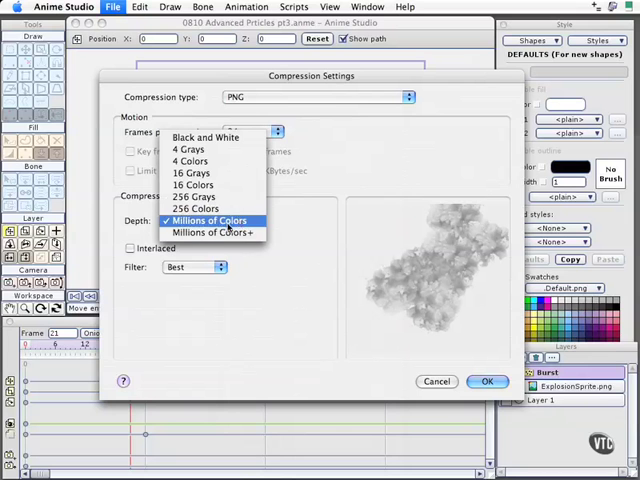
{"action": "mouse_move", "coordinate": [210, 232]}
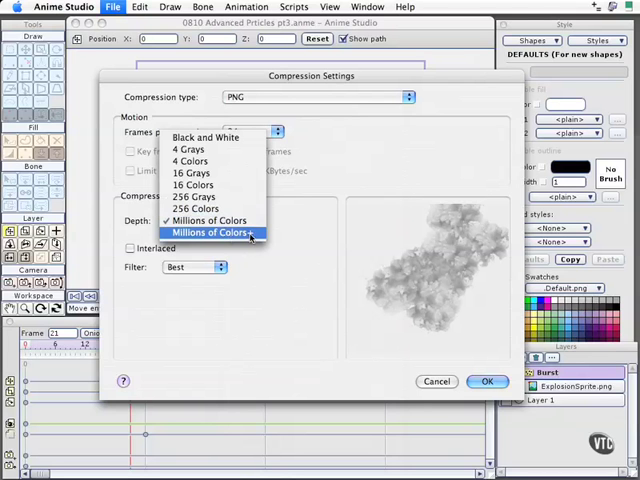
{"action": "left_click", "coordinate": [208, 232]}
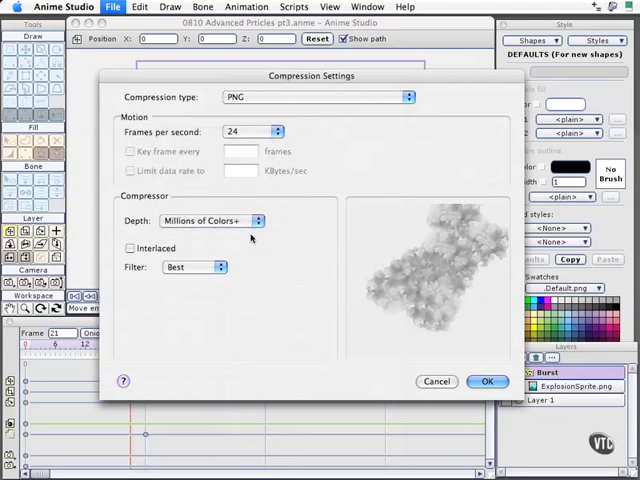
{"action": "mouse_move", "coordinate": [410, 258]}
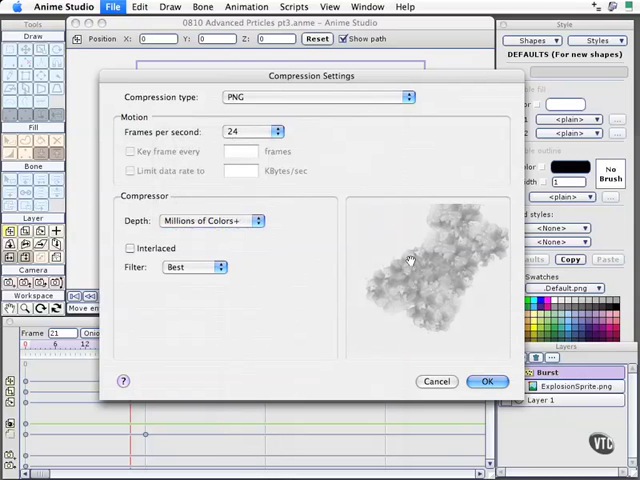